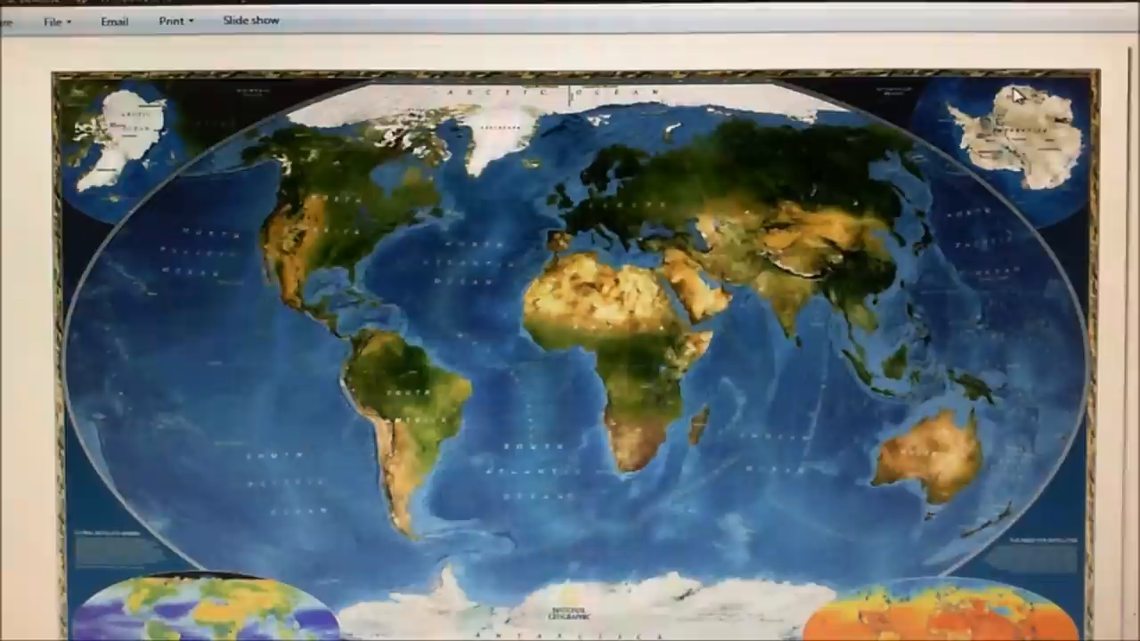
{"action": "mouse_move", "coordinate": [972, 200]}
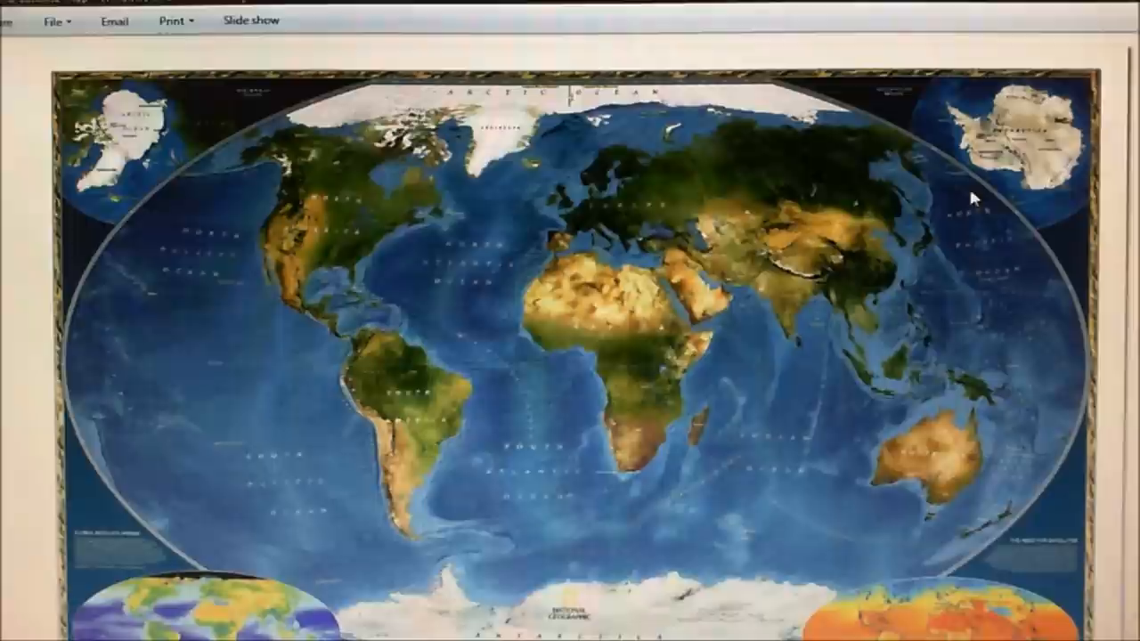